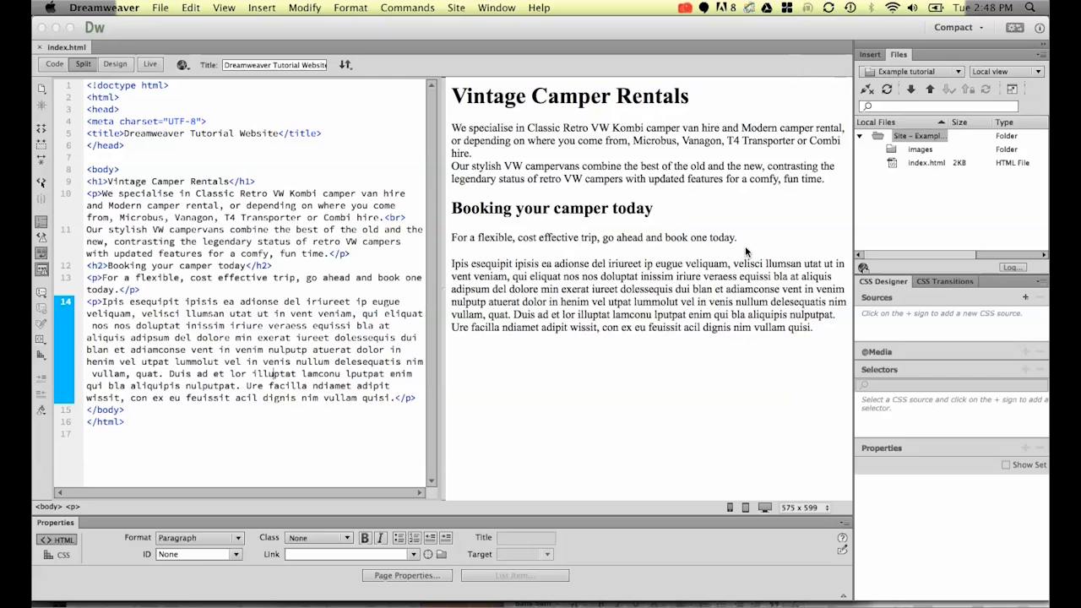
mouse_move(620, 304)
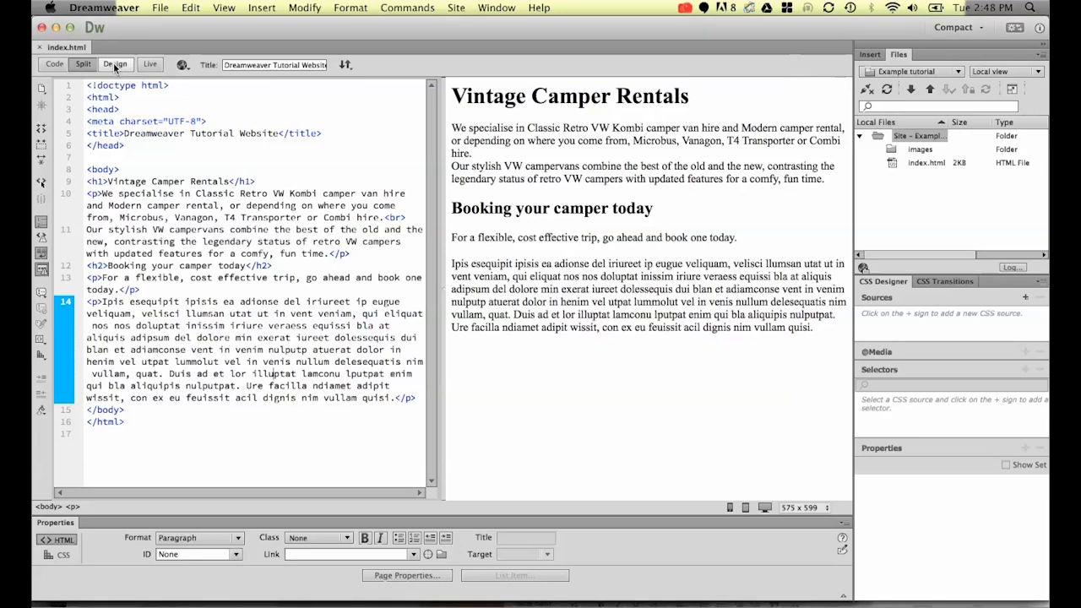
Switch to Design view and add a 'Copyright 2014' paragraph below the lorem ipsum text.
left_click(116, 64)
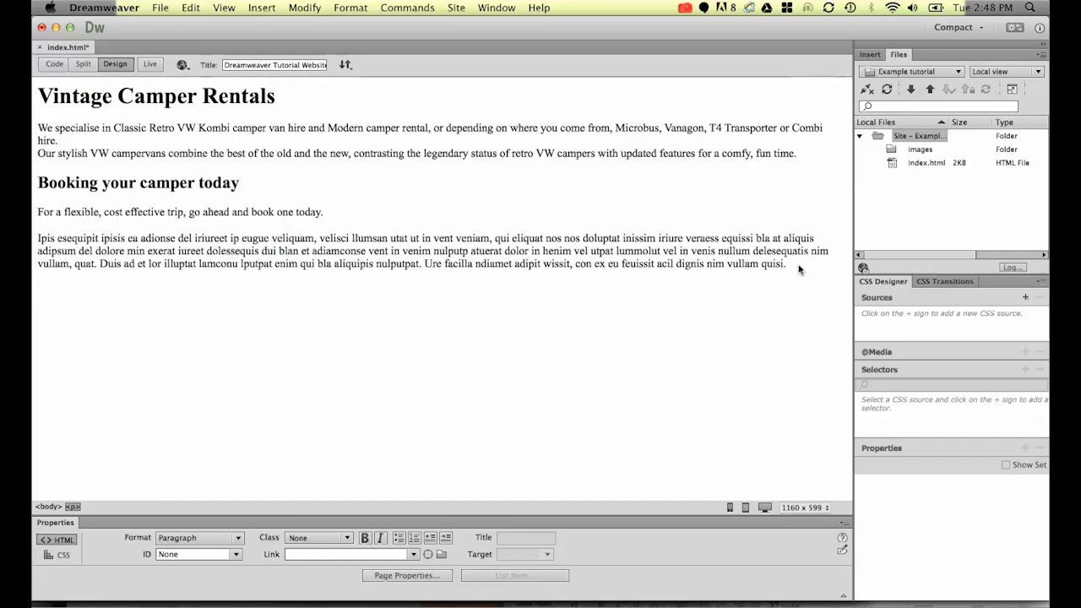
type("Copyright 201")
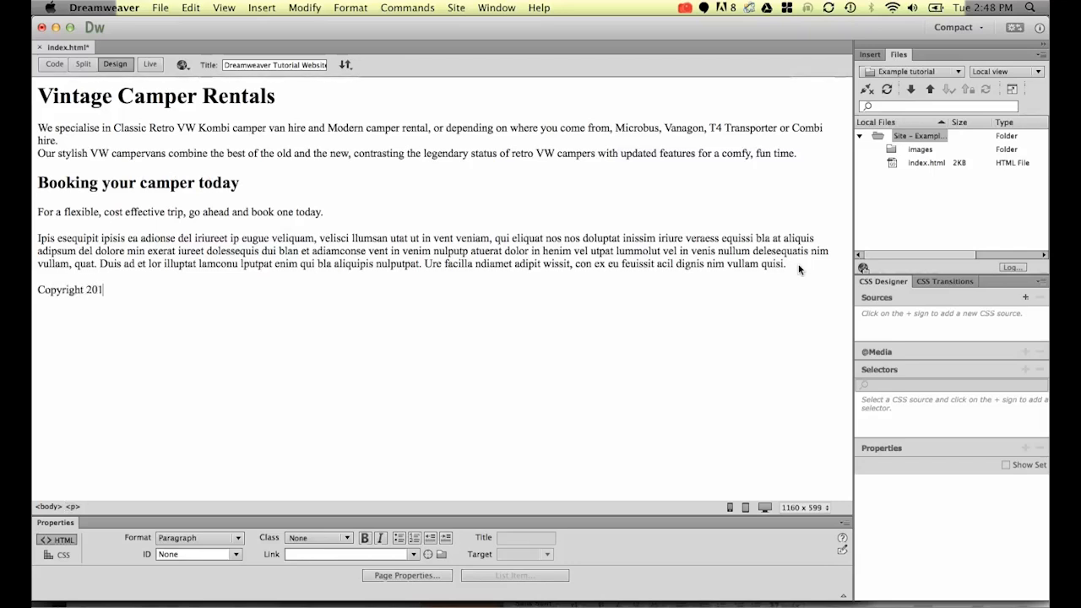
type("4")
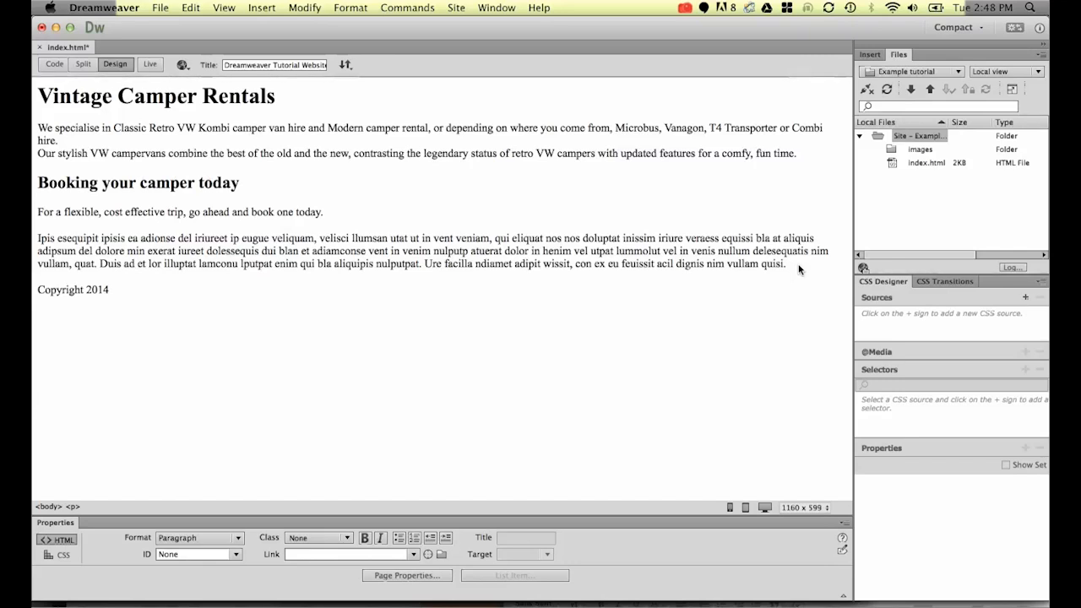
left_click(261, 7)
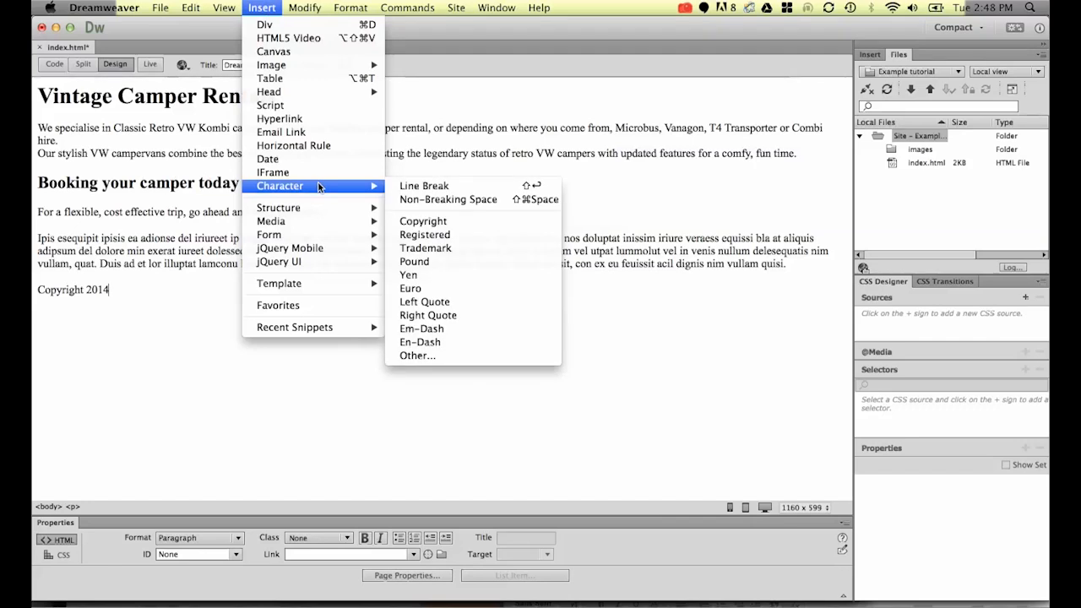
mouse_move(422, 220)
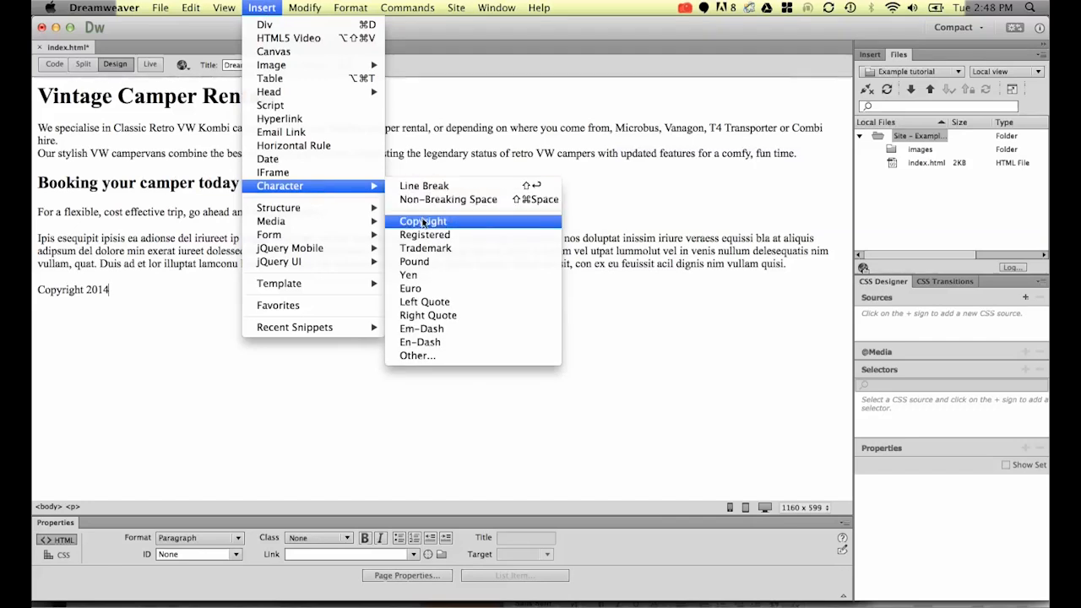
mouse_move(408, 274)
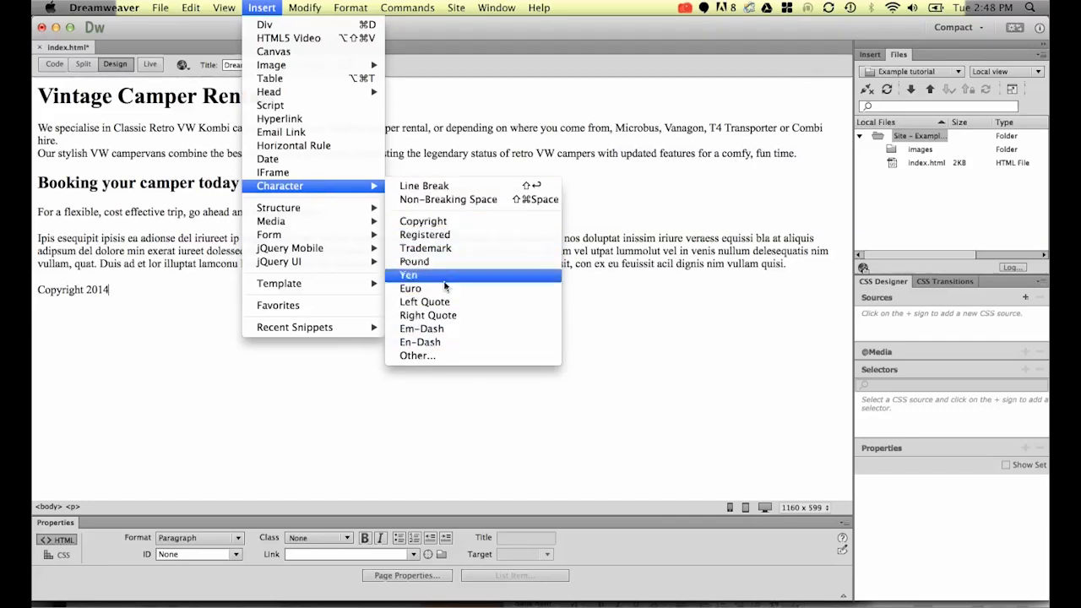
mouse_move(414, 261)
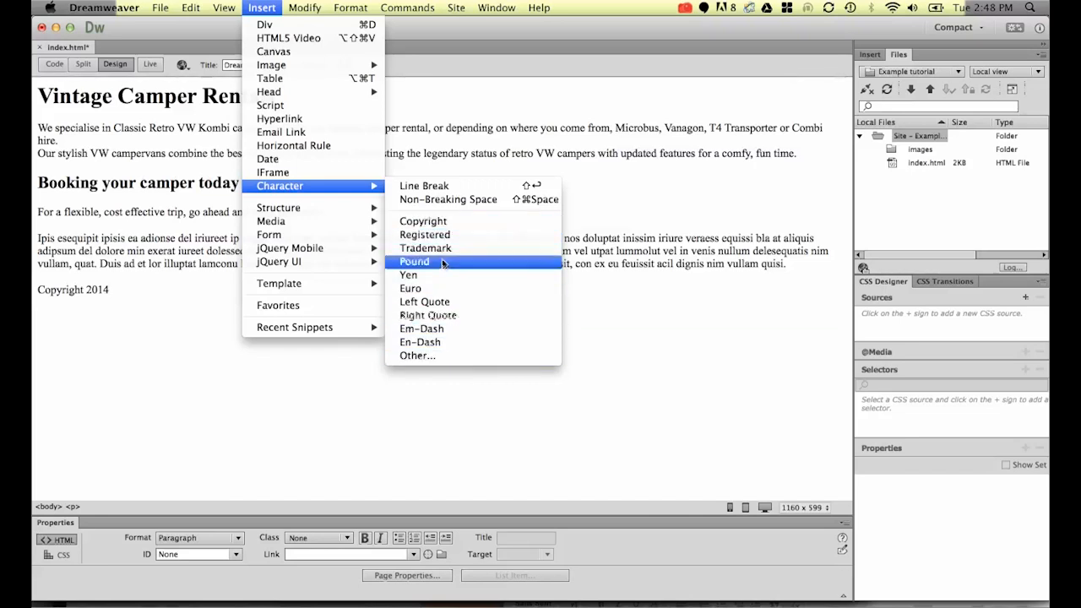
mouse_move(408, 275)
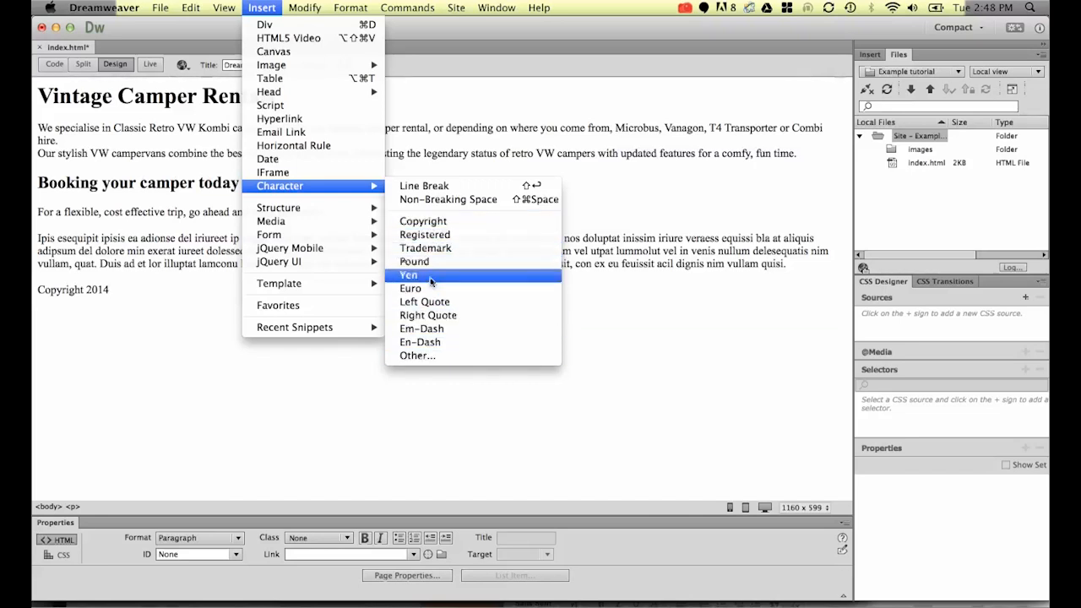
mouse_move(423, 221)
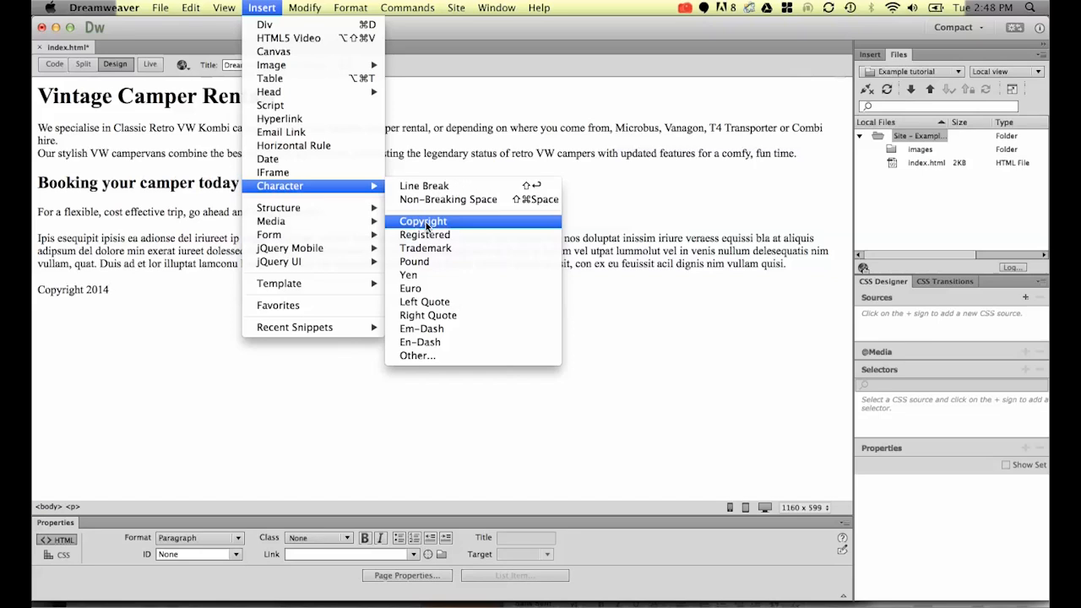
Insert the © copyright symbol right after 'Copyright 2014'.
left_click(423, 220)
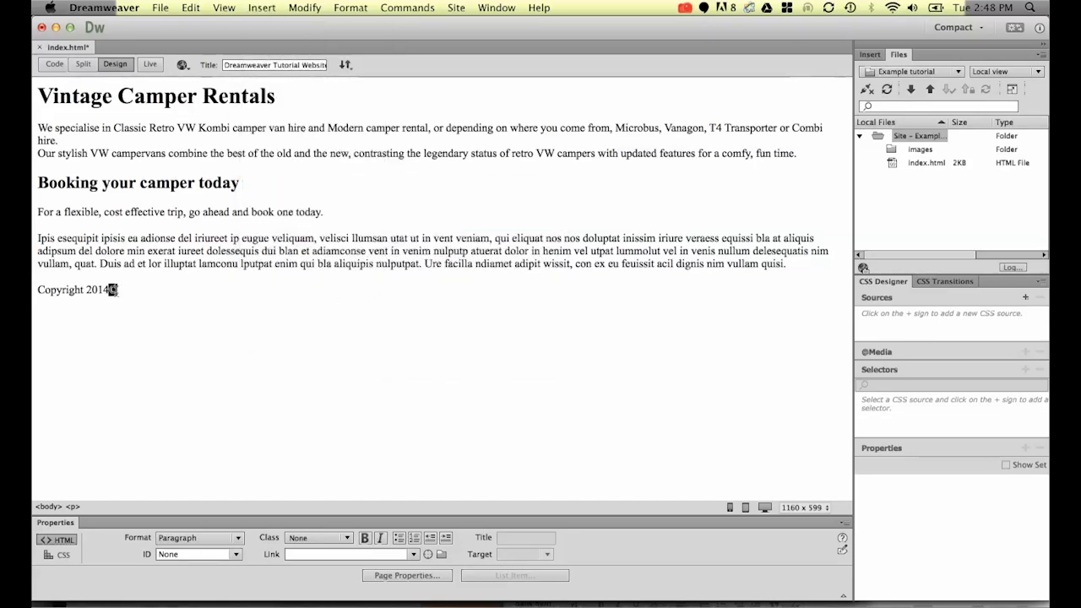
type("©")
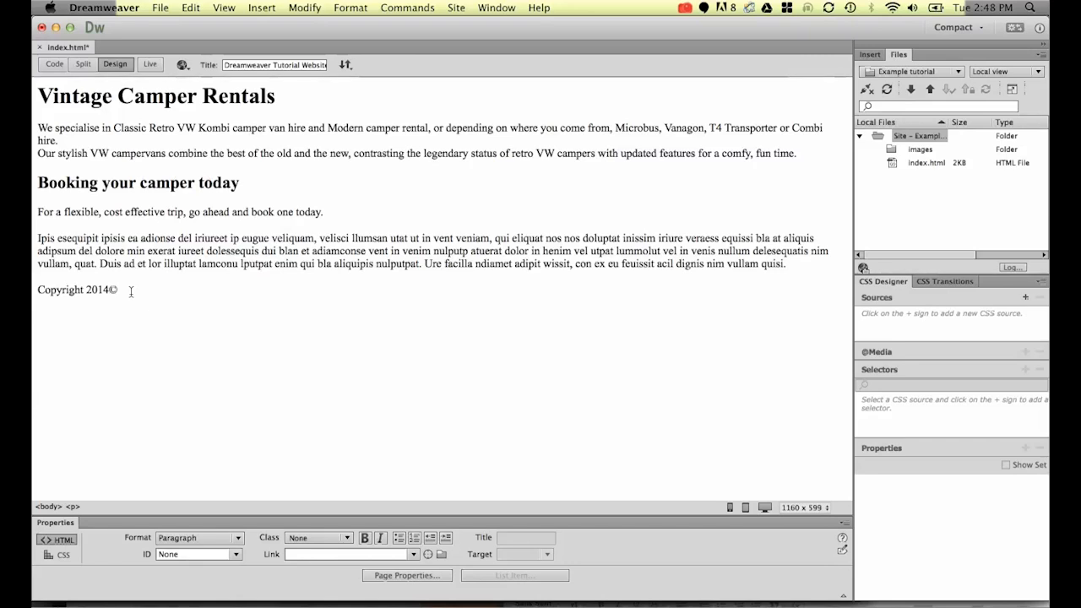
Append ' - Site designed by Daniel Walter Scott' after the copyright symbol.
type("-")
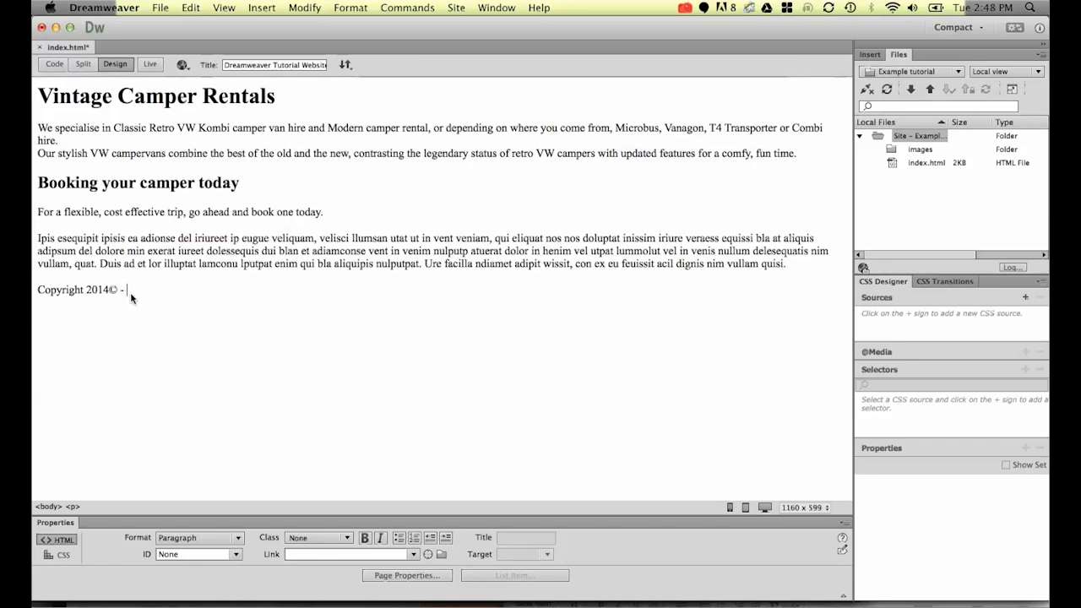
type("Site designed by")
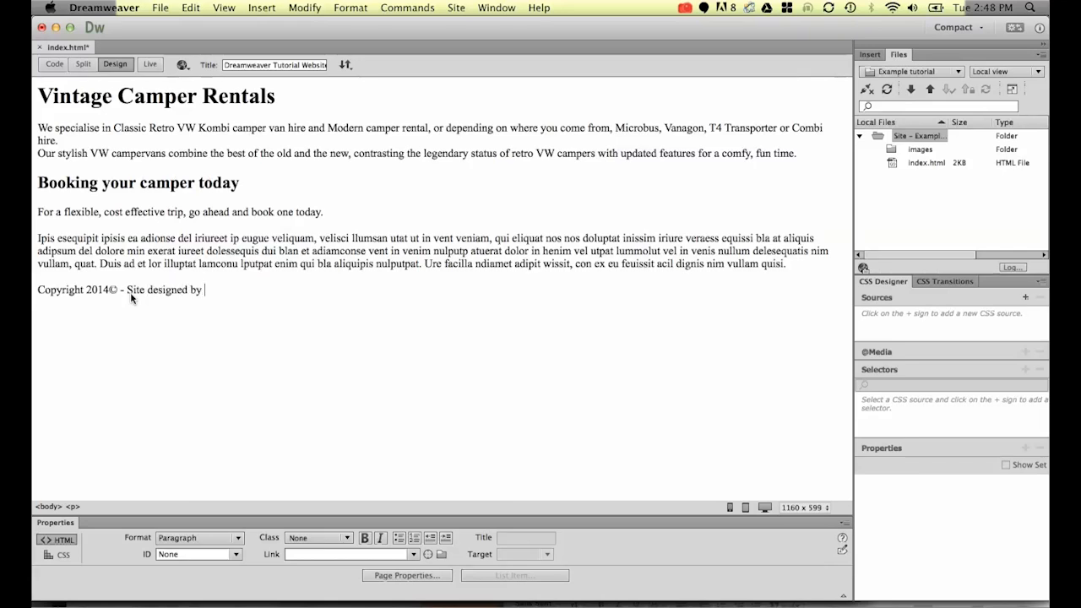
type("Daniel")
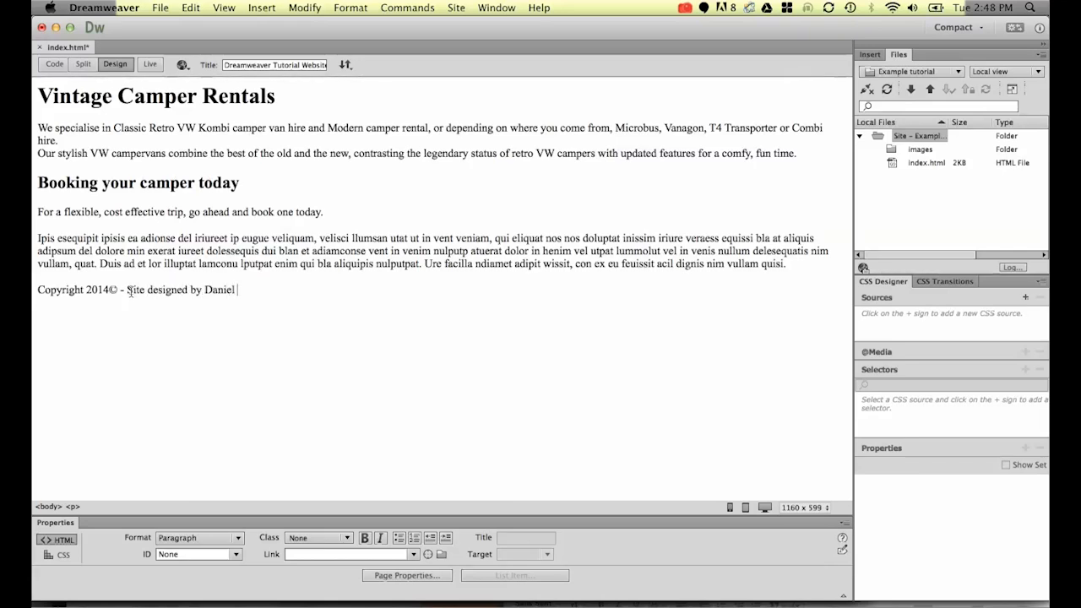
type("Walter Scott")
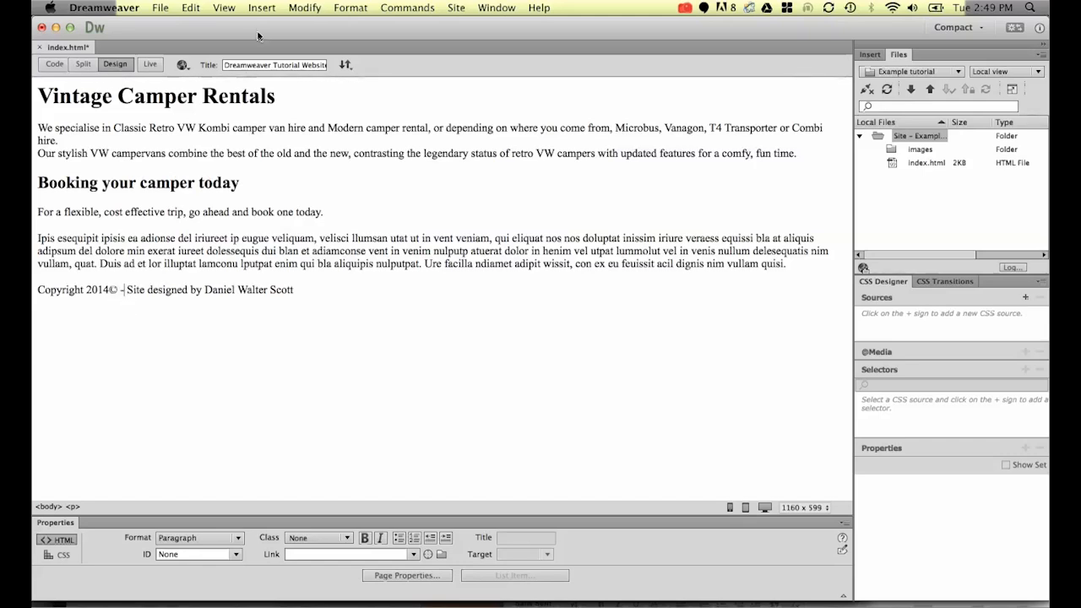
left_click(261, 7)
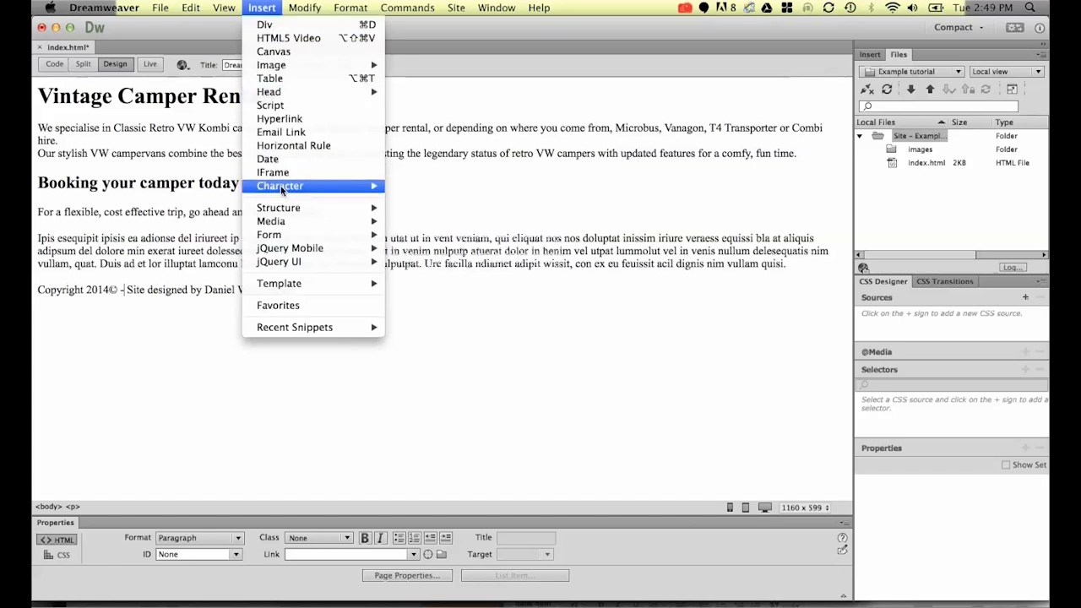